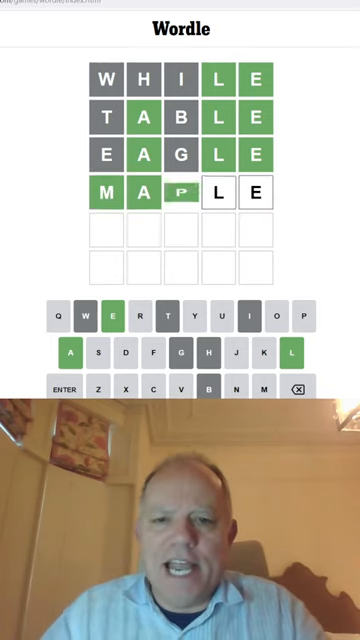
Close the Statistics popup after MAPLE is revealed all green on the fourth row.
left_click(62, 388)
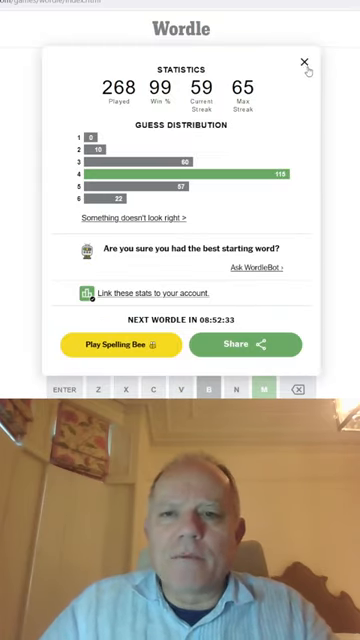
left_click(303, 63)
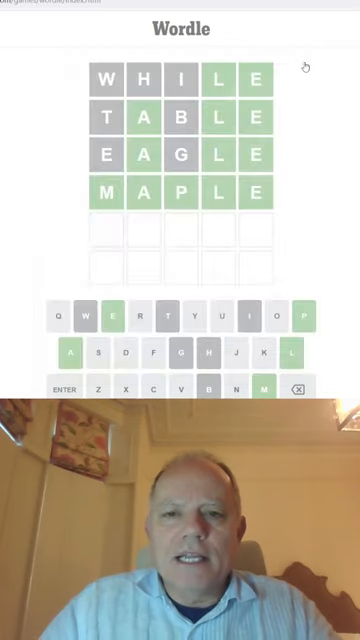